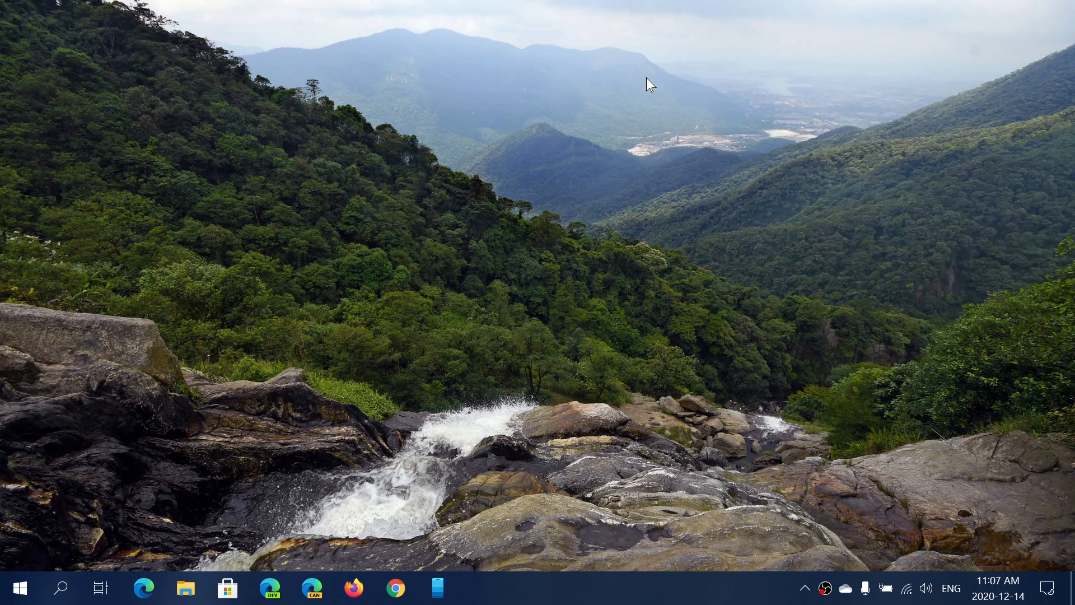
pyautogui.moveTo(369, 244)
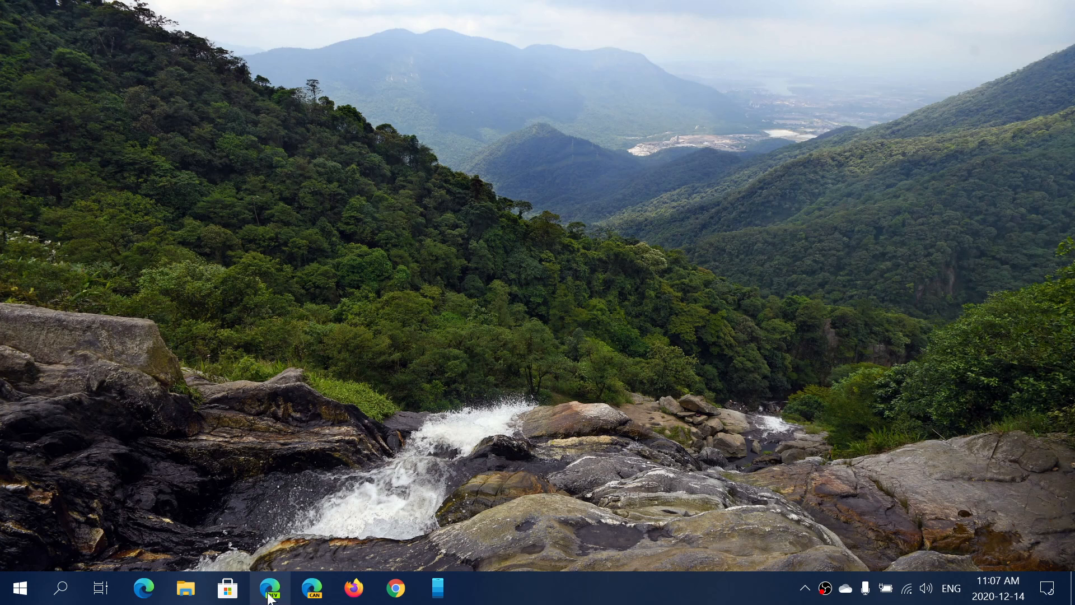
# Switch to the Microsoft Edge window already showing the YouTube home page
pyautogui.click(269, 589)
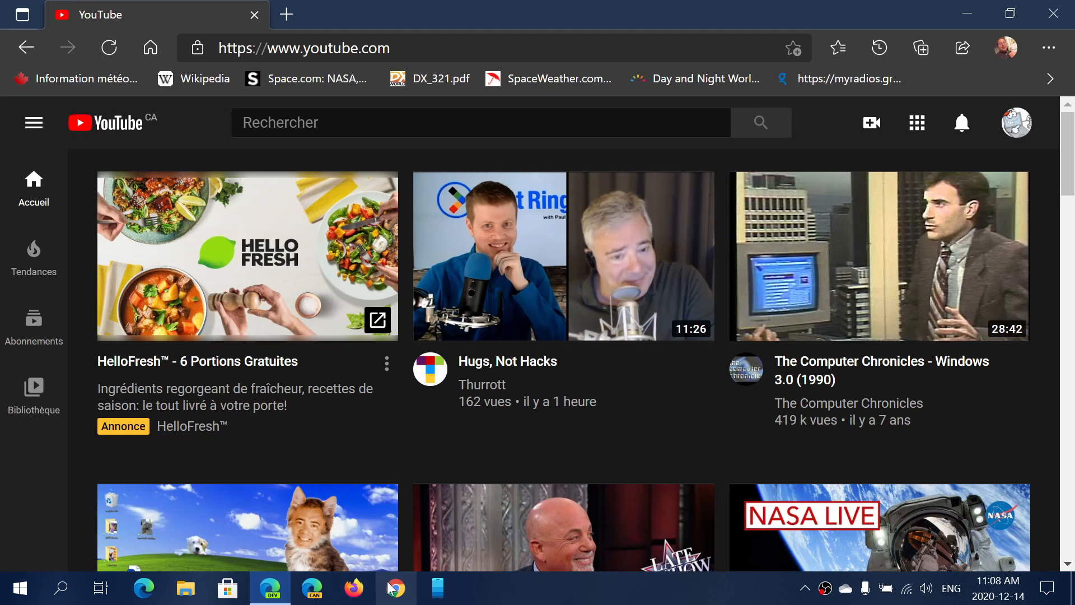
# Switch to the Google Chrome window showing the Google.ca homepage
pyautogui.click(396, 587)
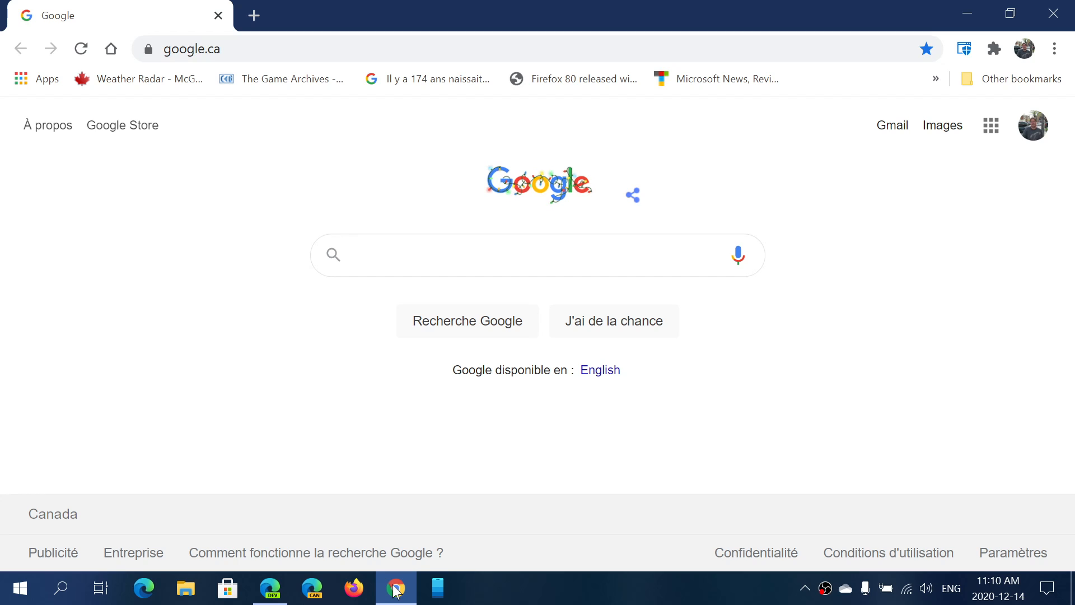
pyautogui.moveTo(733, 350)
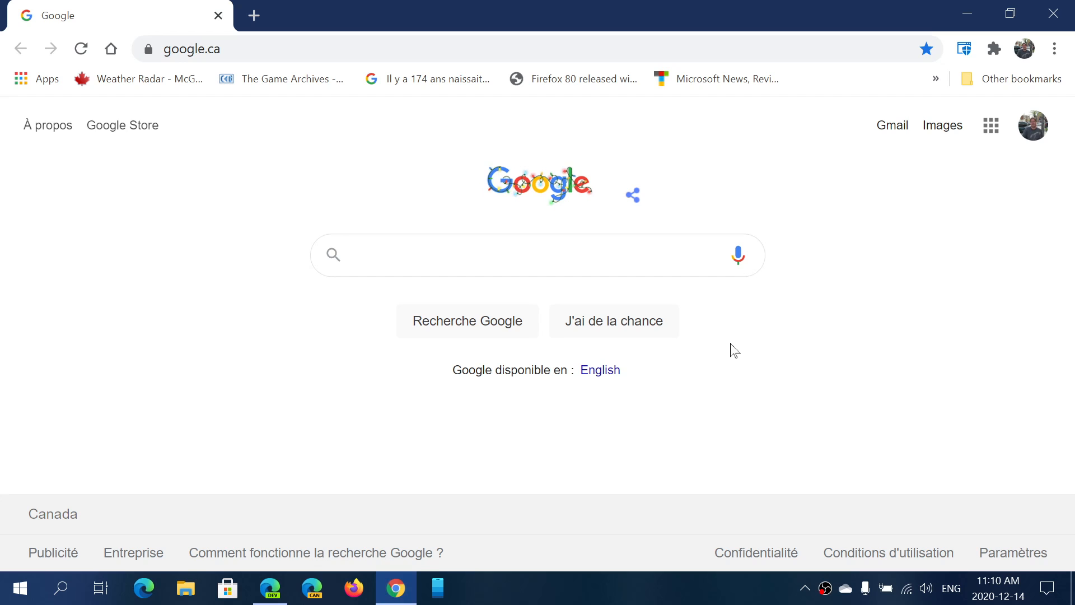
pyautogui.moveTo(1052, 13)
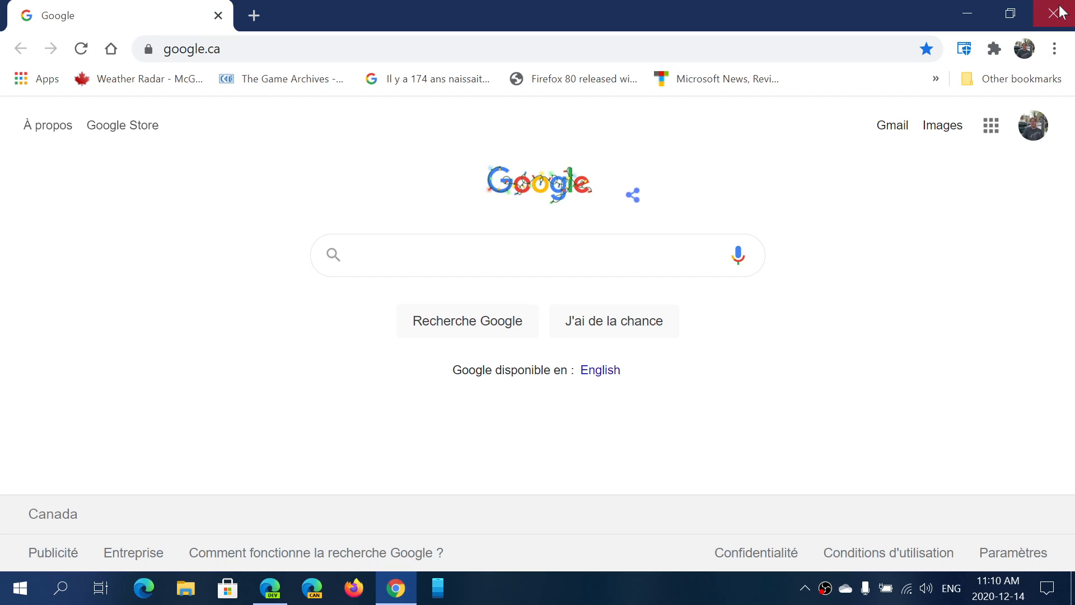